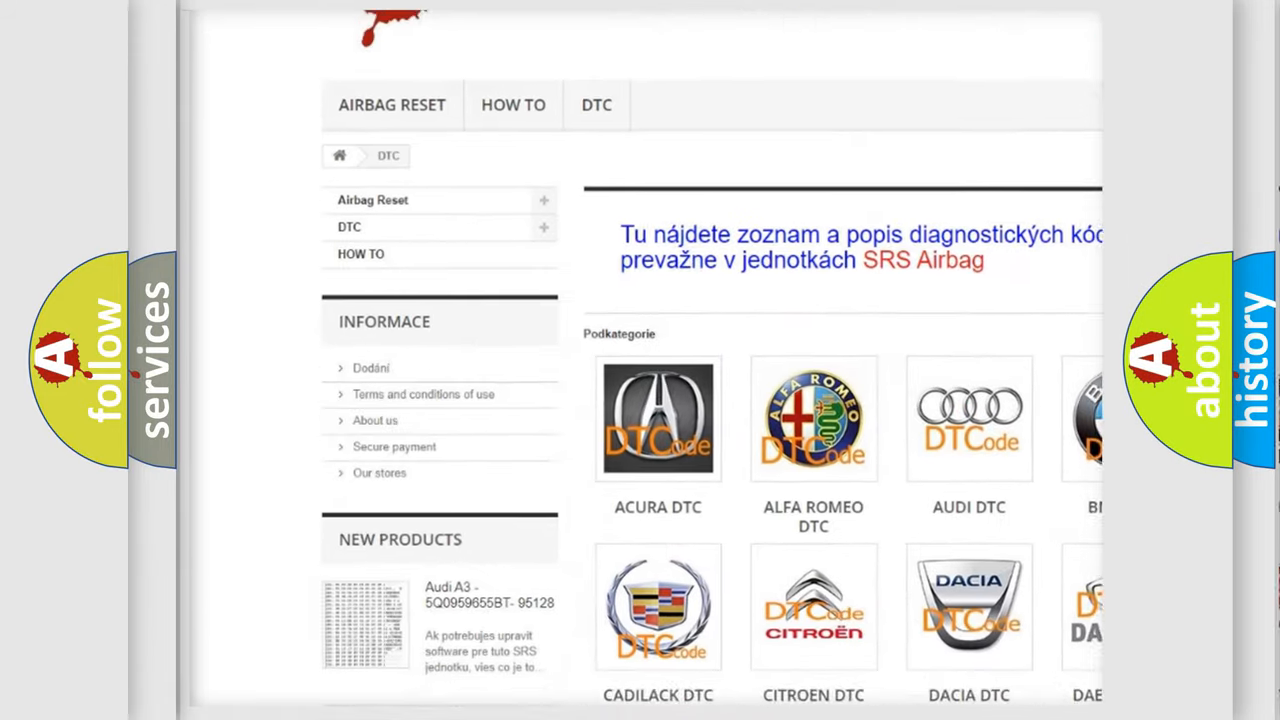
{"action": "scroll", "scroll_direction": "down", "scroll_amount": 3}
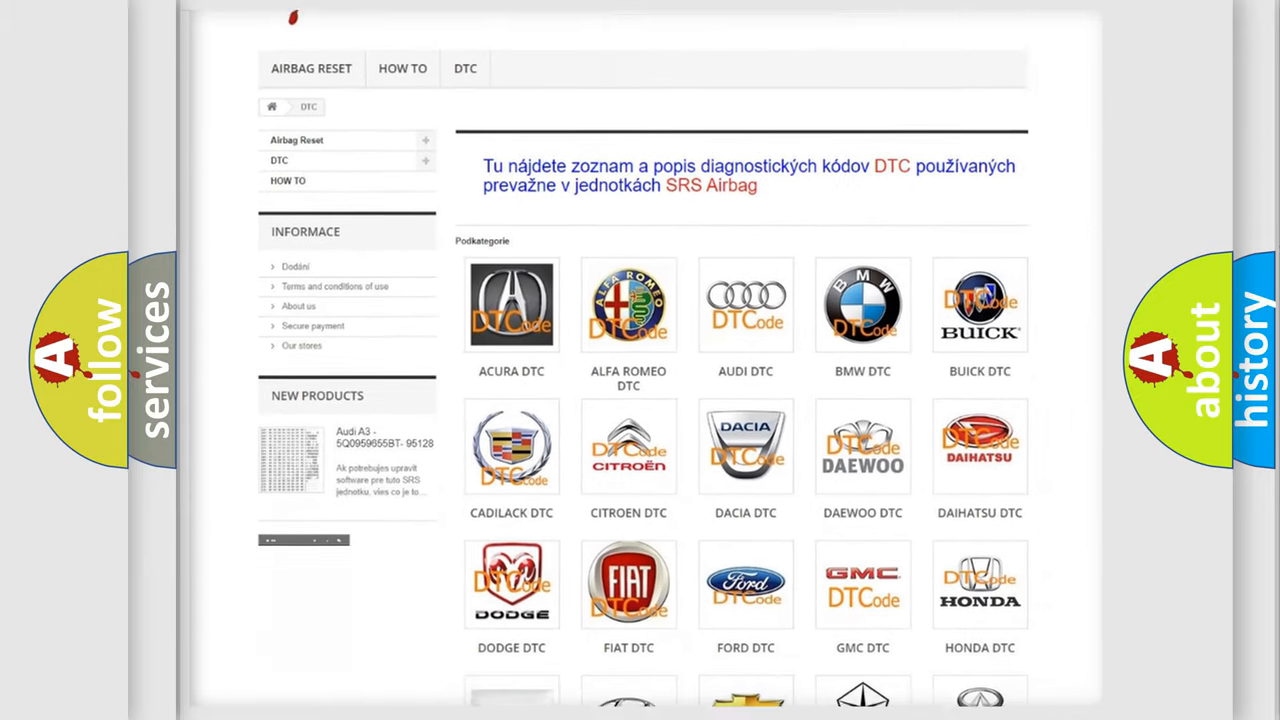
{"action": "scroll", "scroll_direction": "down", "scroll_amount": 3}
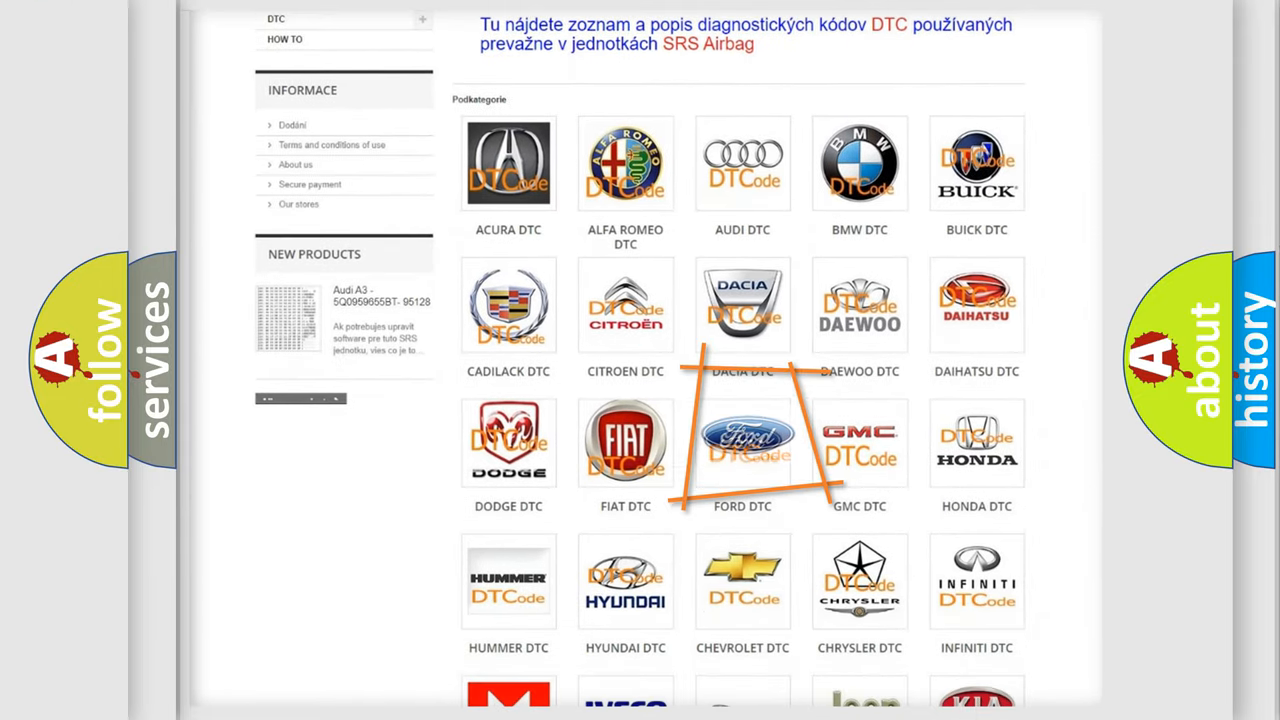